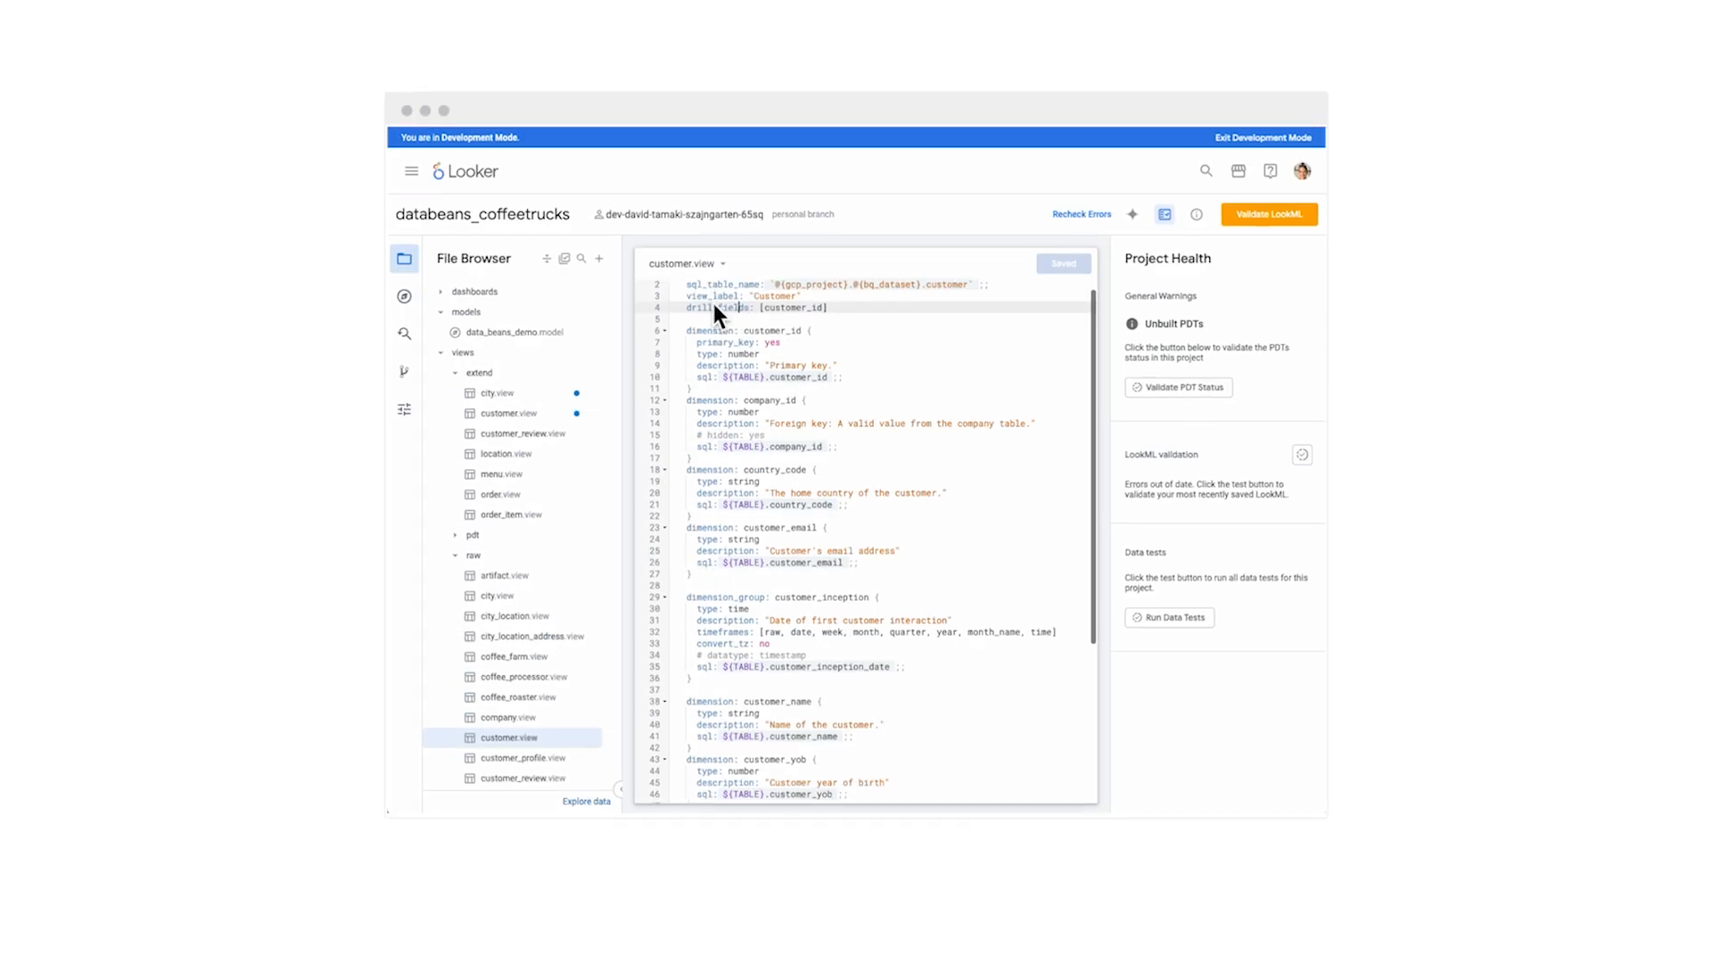
- Request an items_per_order measure dividing quantity_total by count from Gemini, then insert the suggestion
scroll("down", 3)
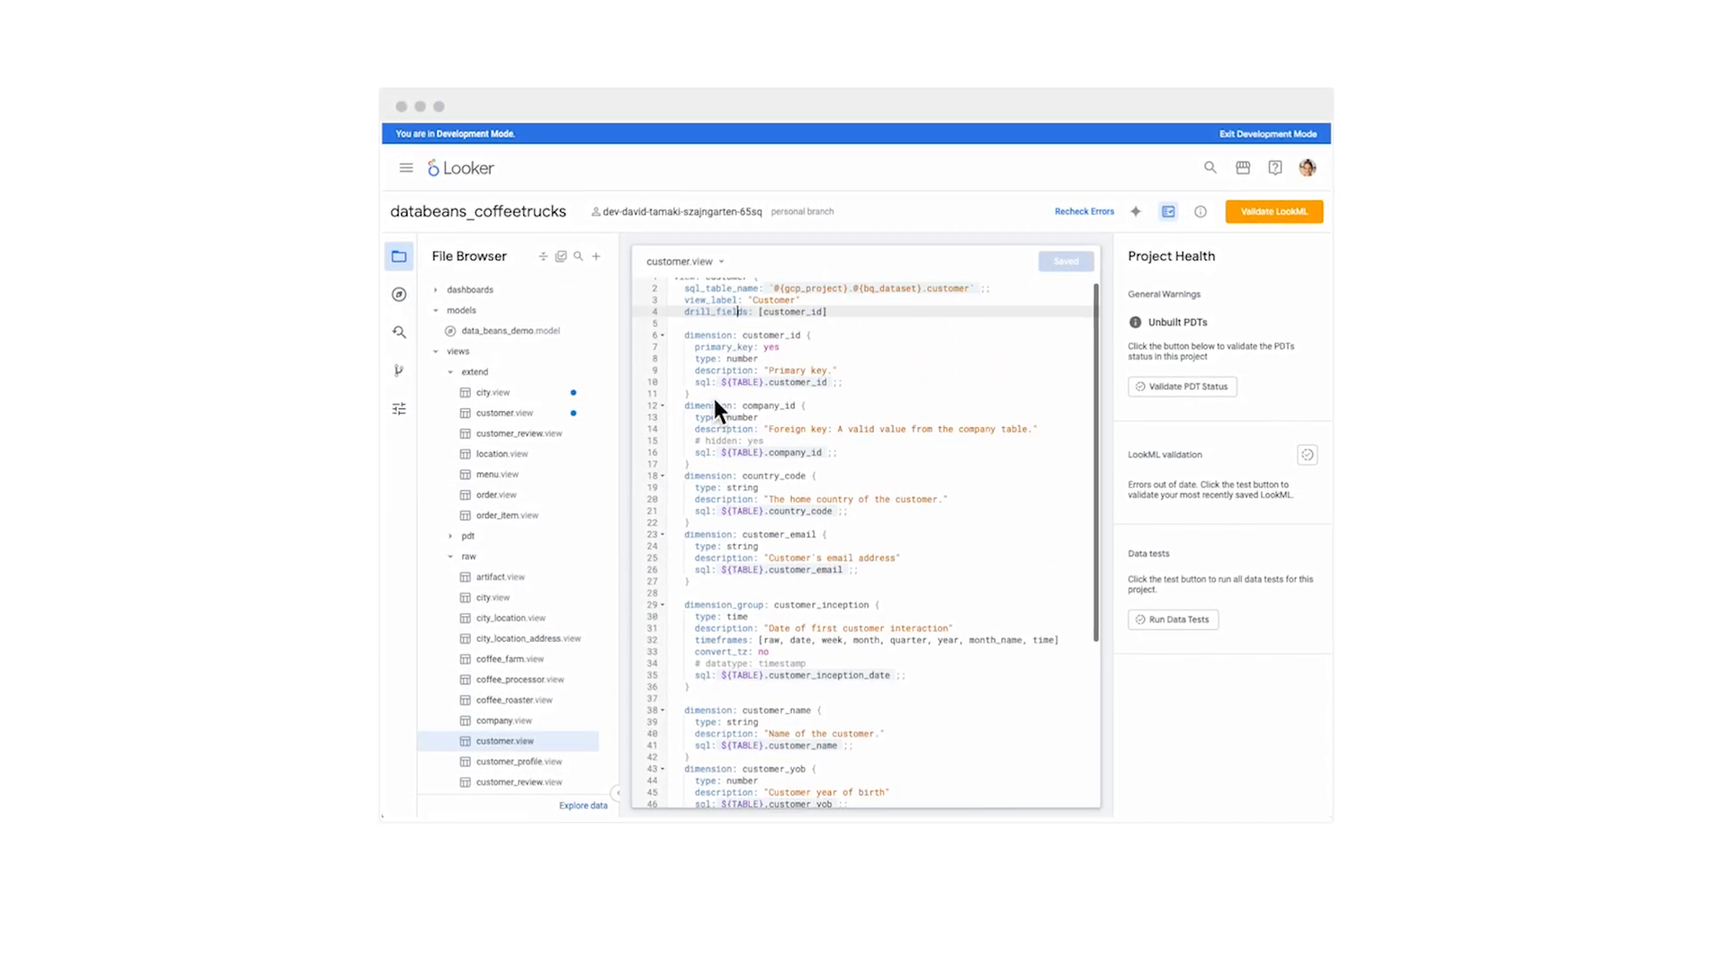
left_click(506, 413)
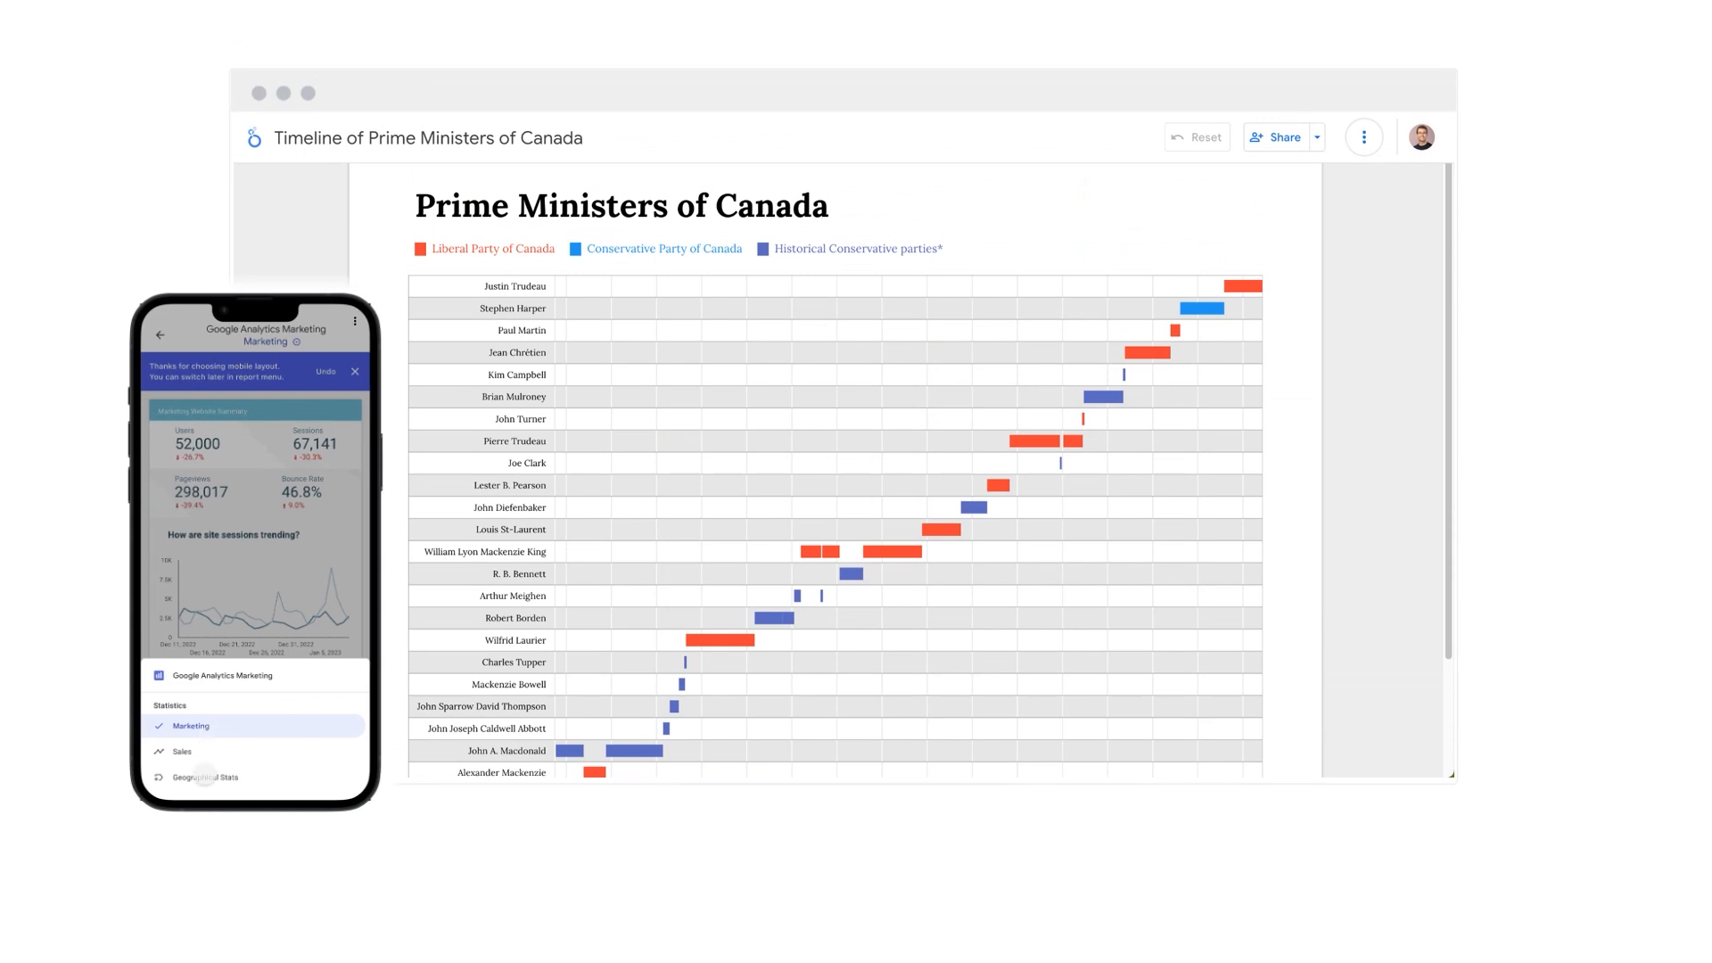
left_click(204, 778)
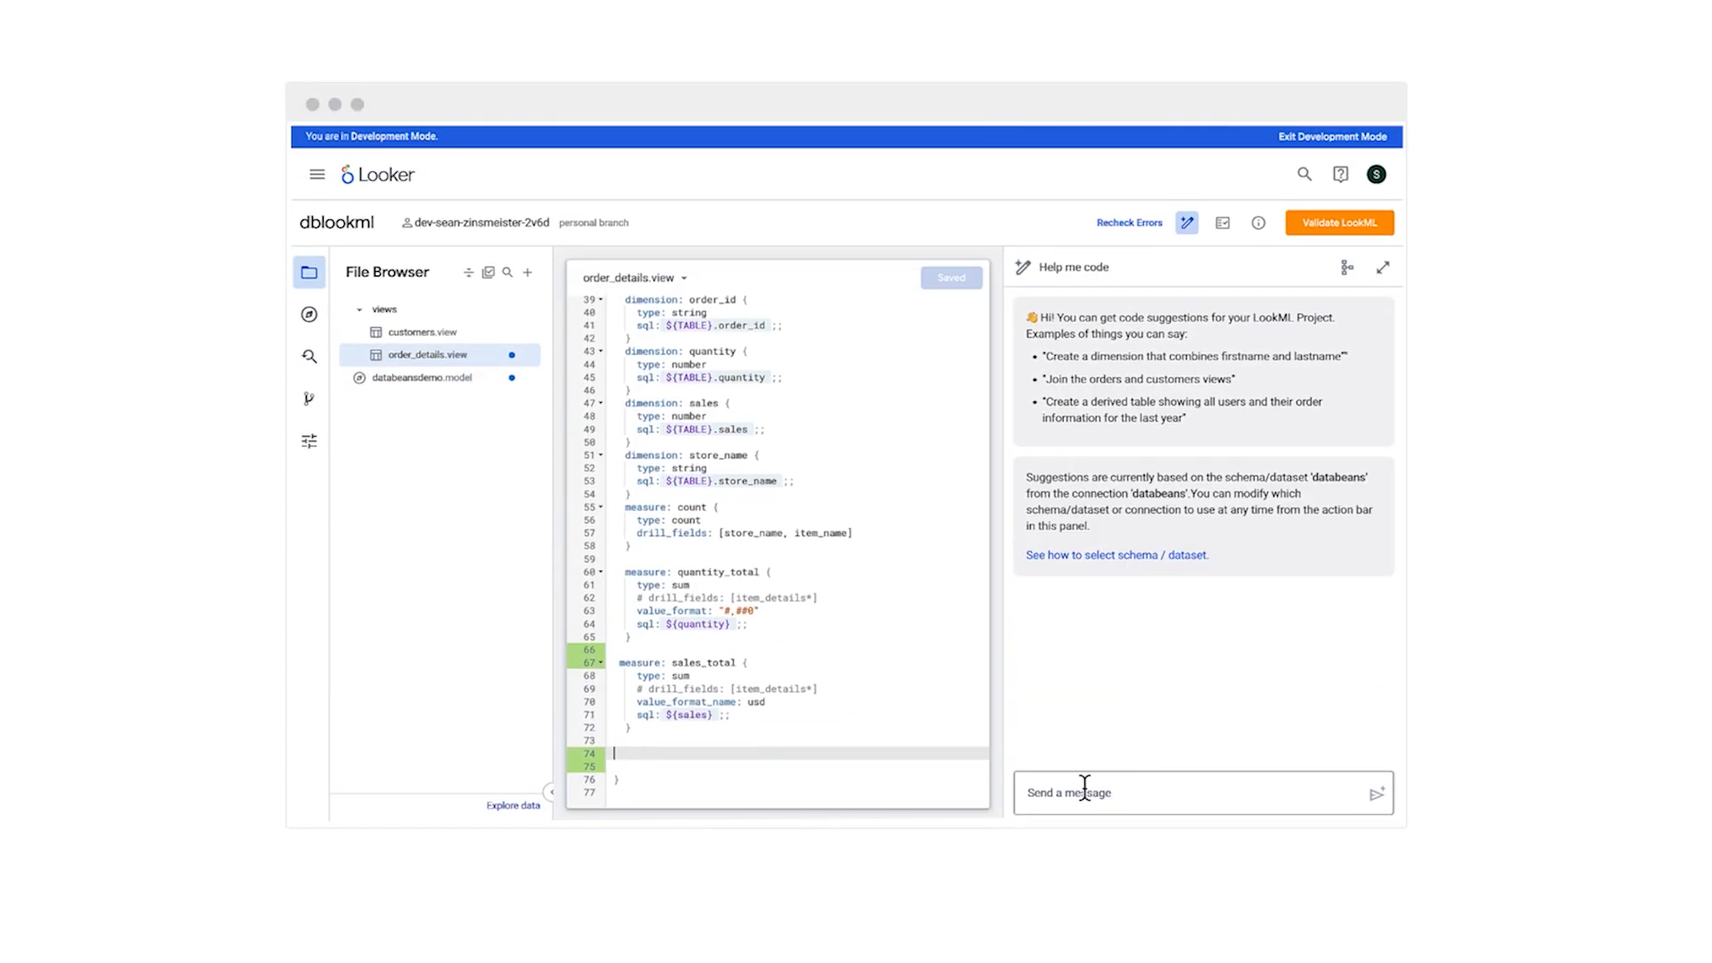
type("create a measure called items per order that divides quantity_total measure")
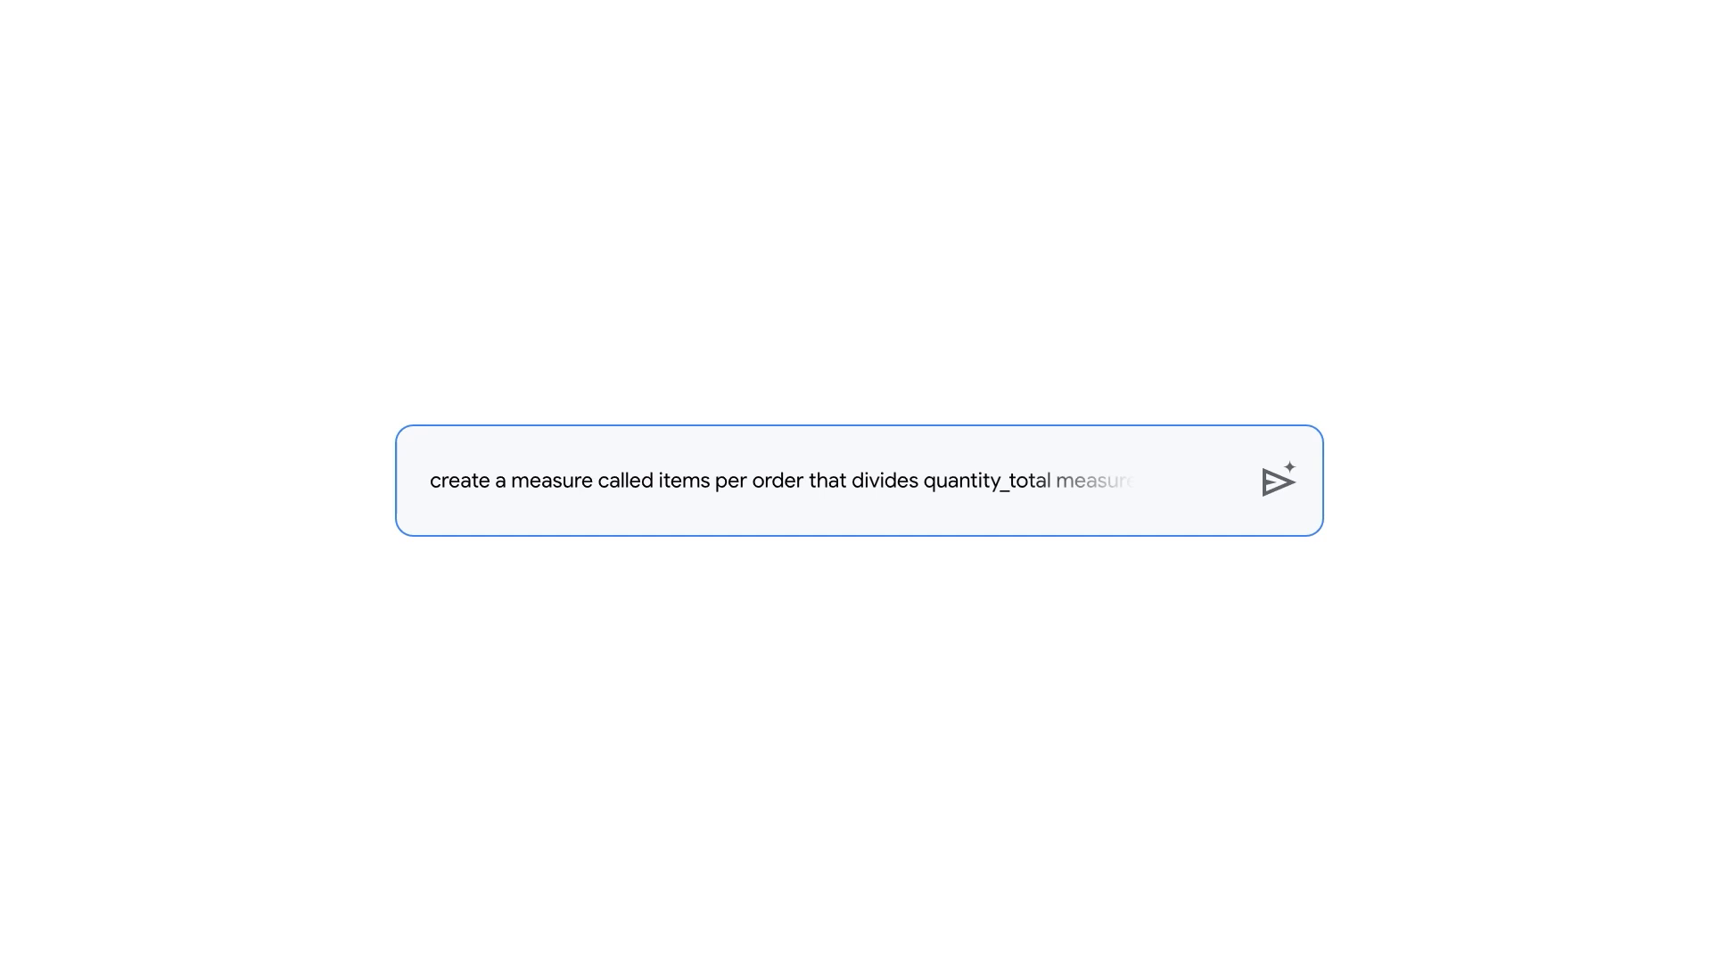
left_click(1278, 480)
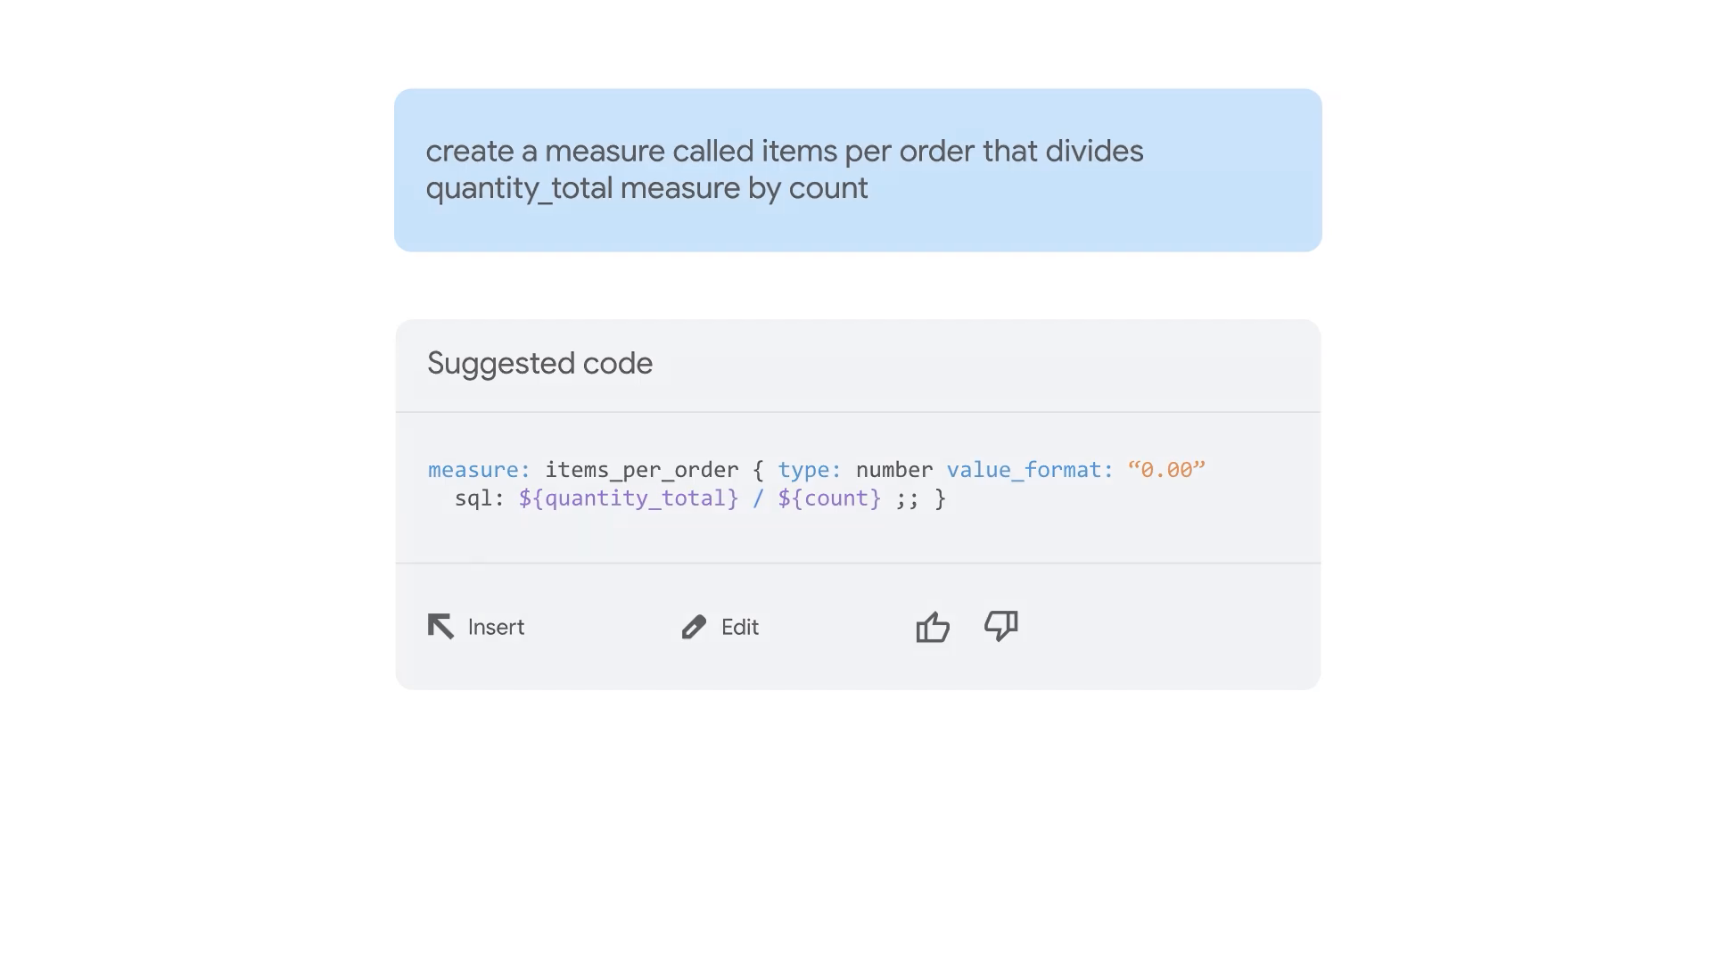
left_click(1056, 738)
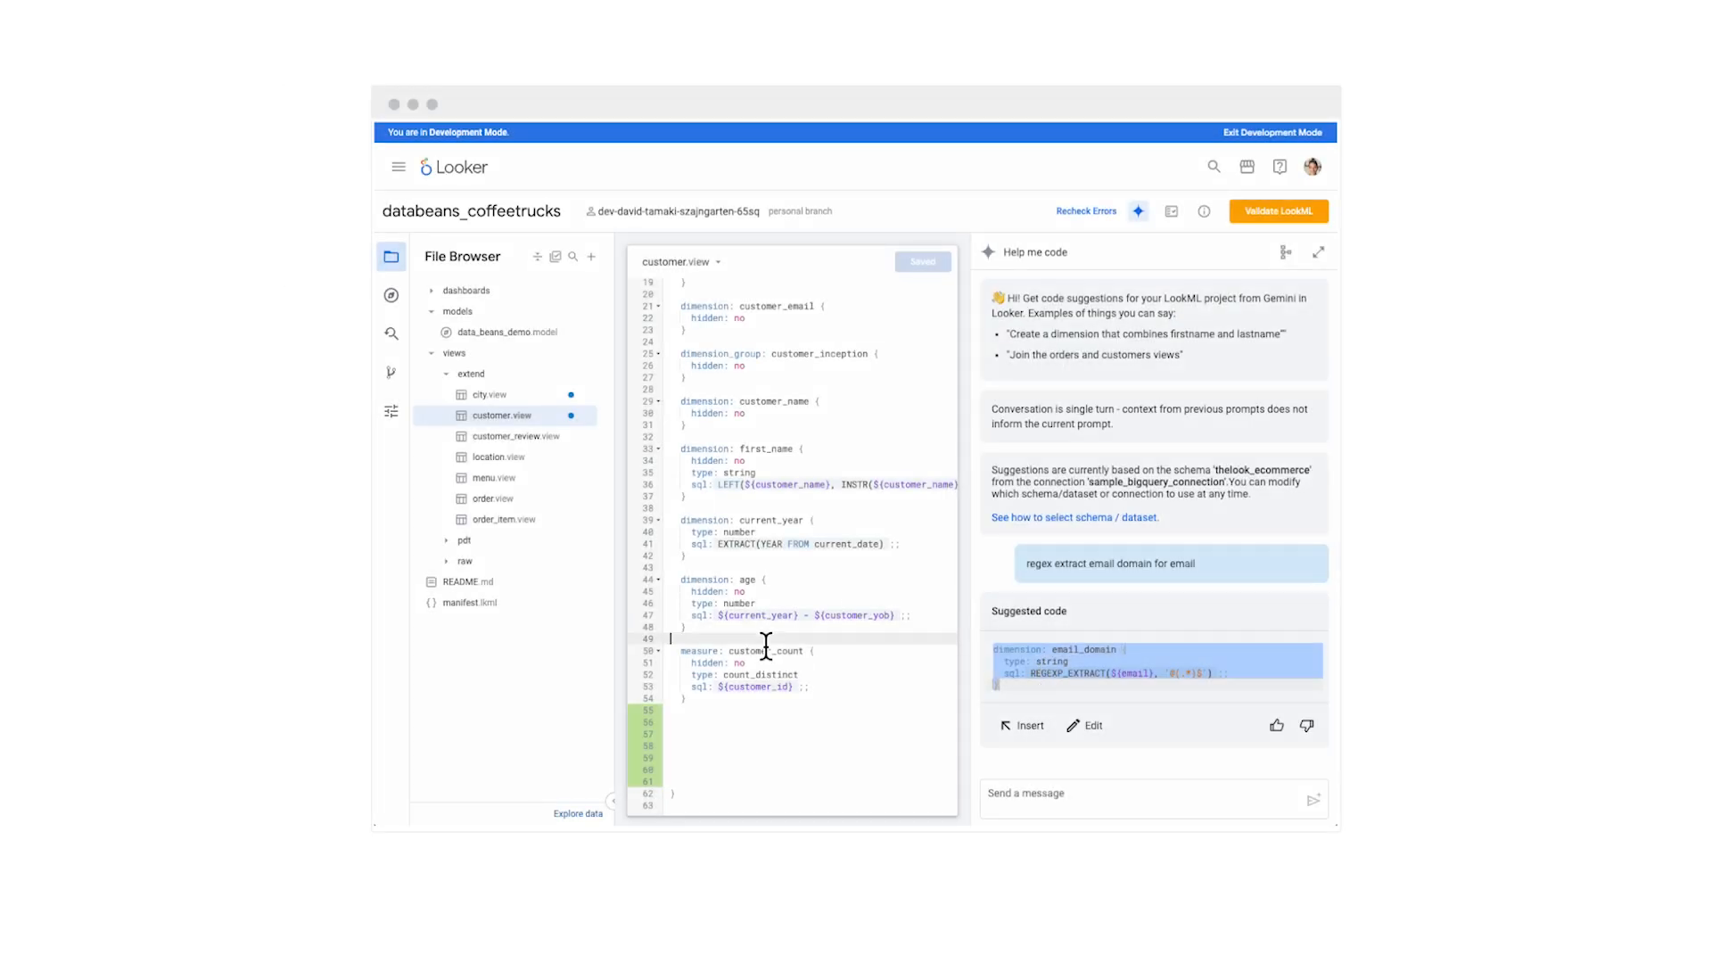
- Insert the suggested email_domain dimension into customer.view at line 50, above customer_count
left_click(1022, 725)
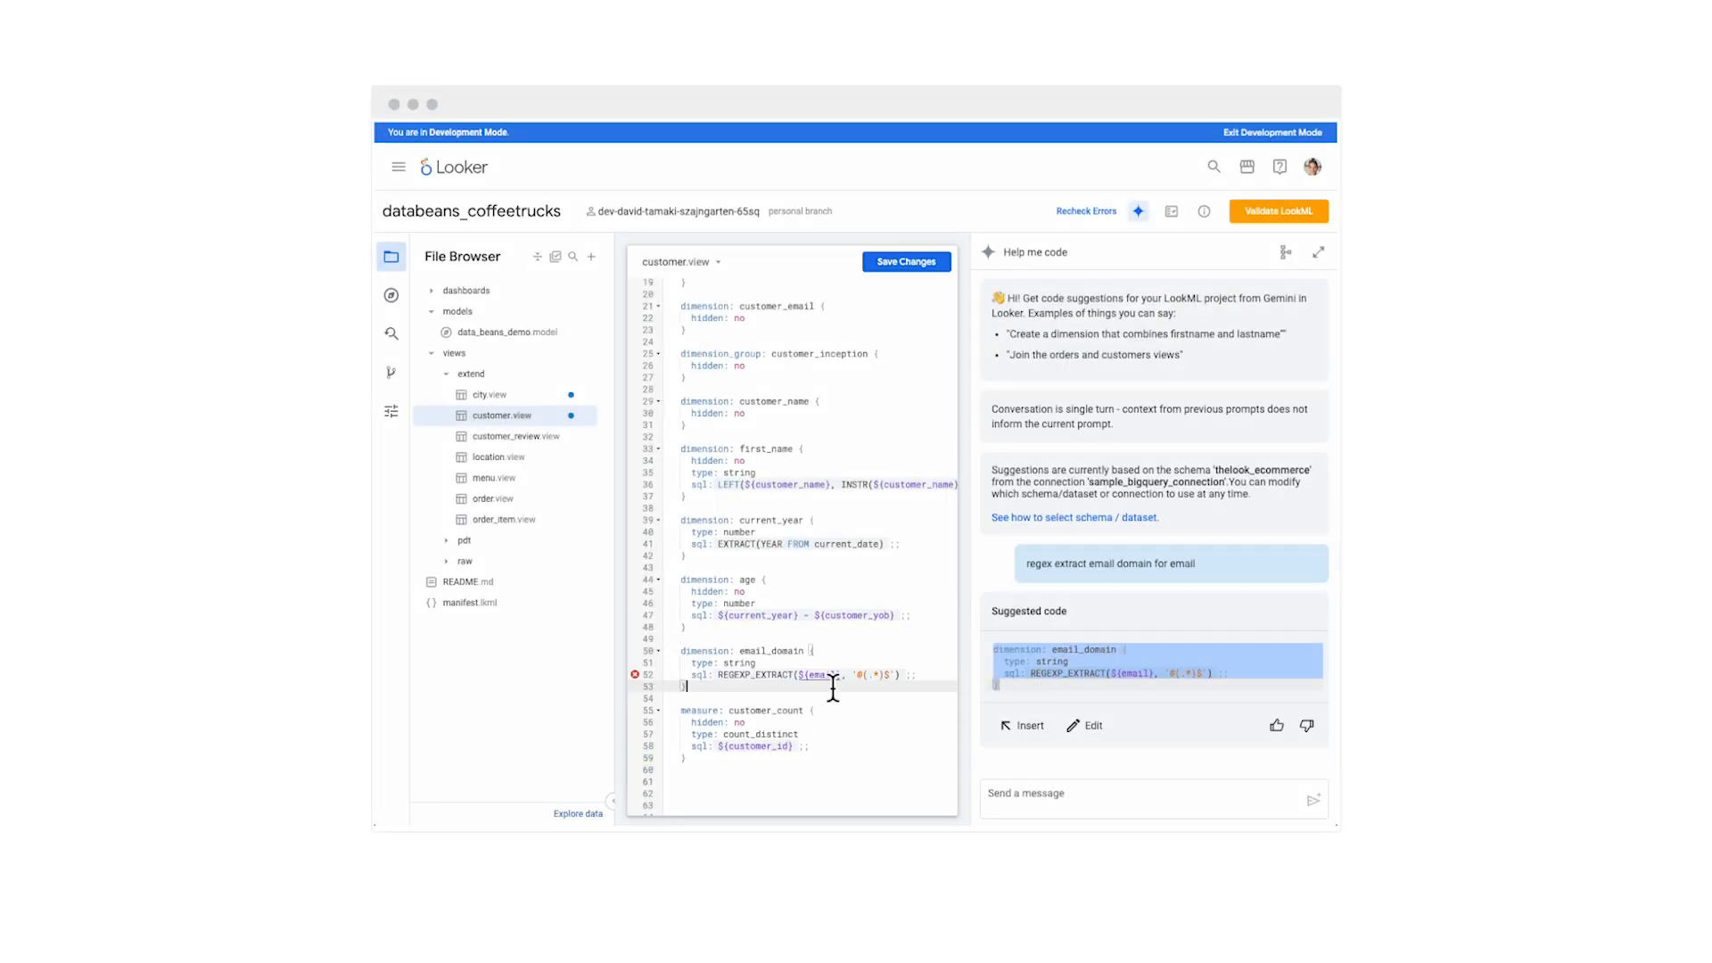